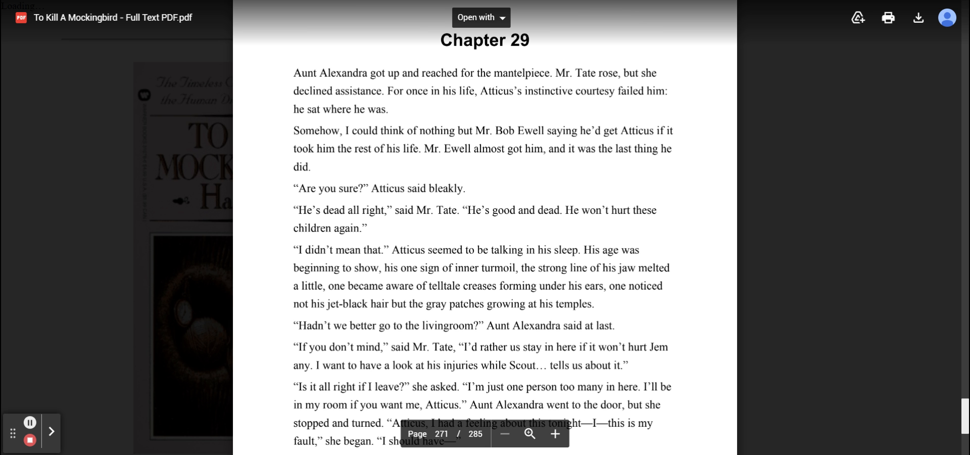
pyautogui.moveTo(79, 399)
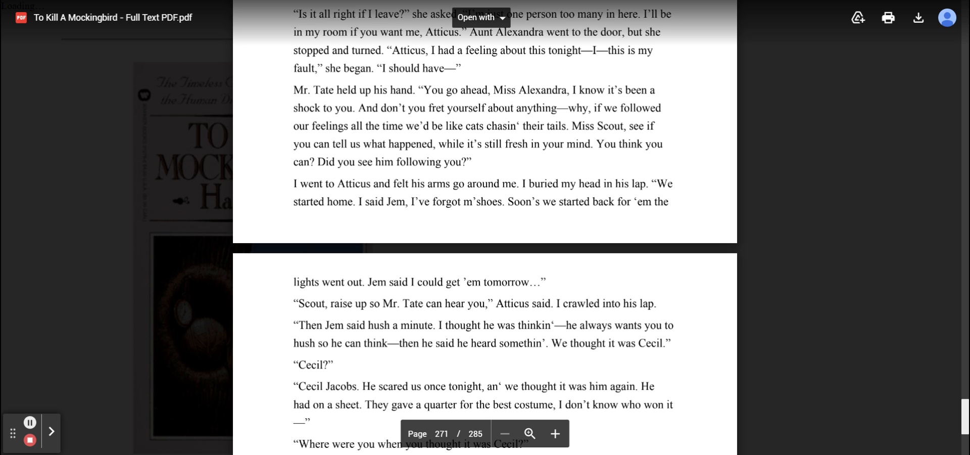
pyautogui.moveTo(29, 430)
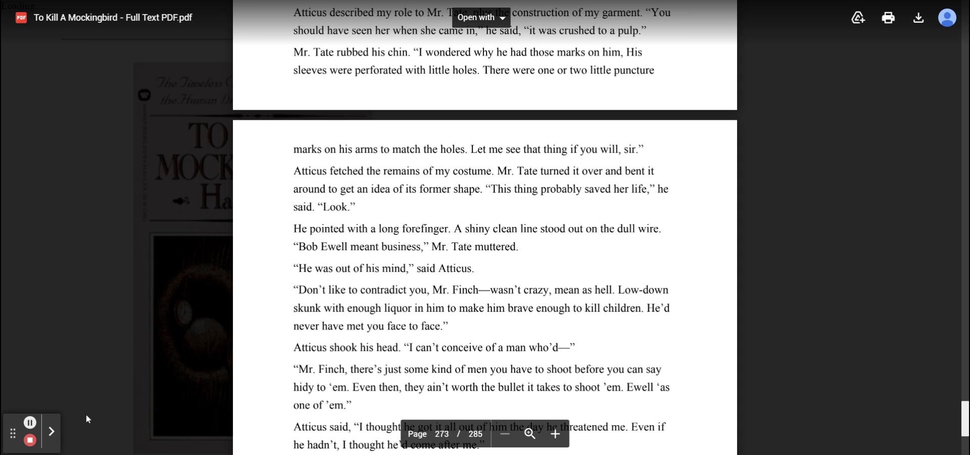
pyautogui.moveTo(90, 422)
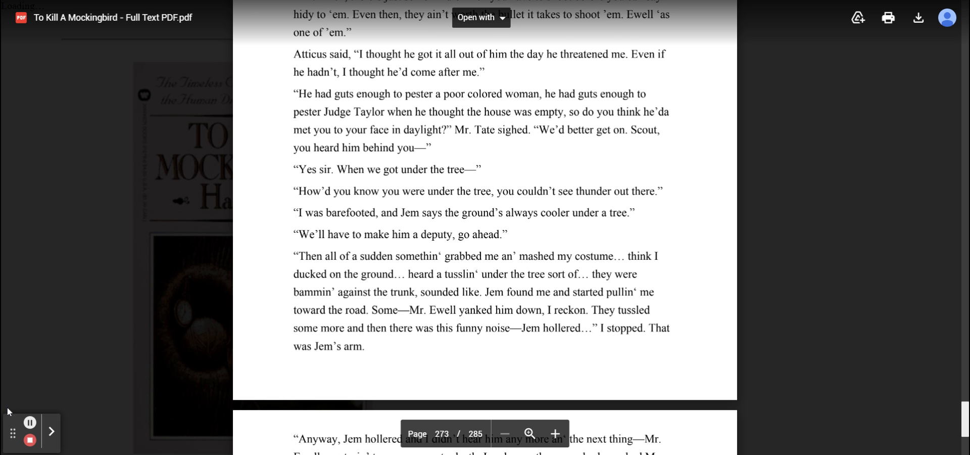
pyautogui.scroll(-3)
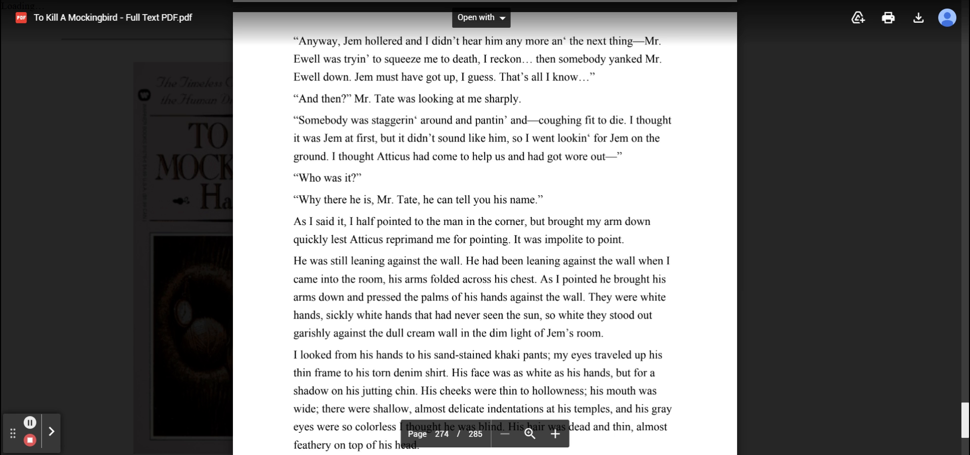
pyautogui.scroll(-3)
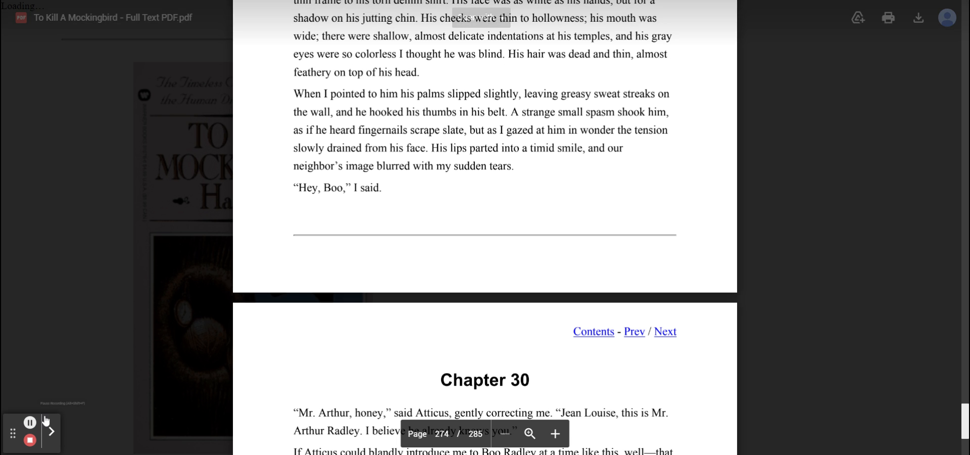